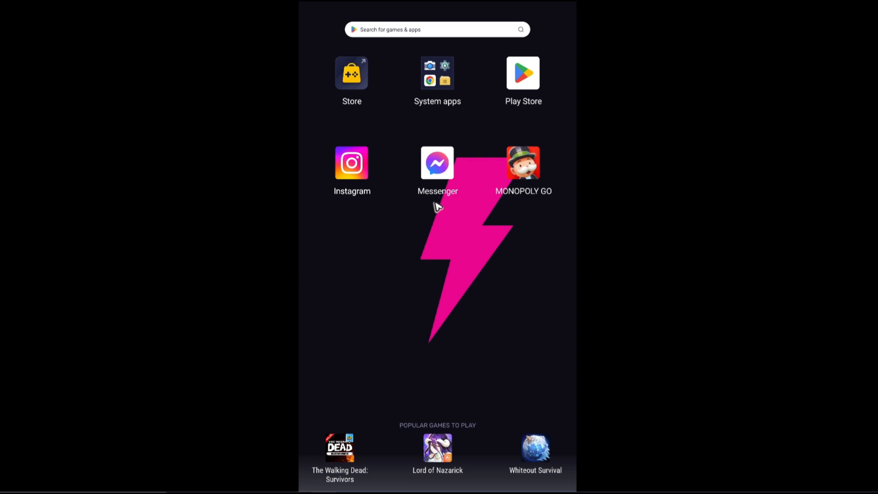
{"action": "mouse_move", "coordinate": [453, 295]}
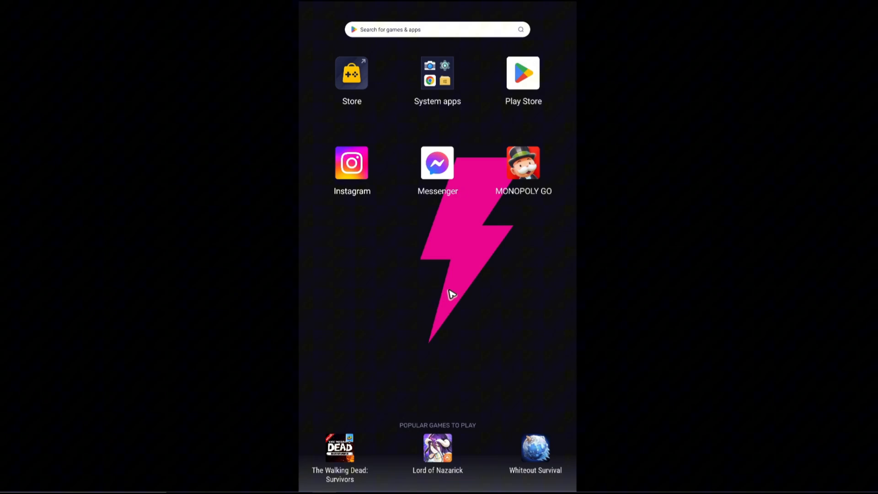
{"action": "mouse_move", "coordinate": [448, 319]}
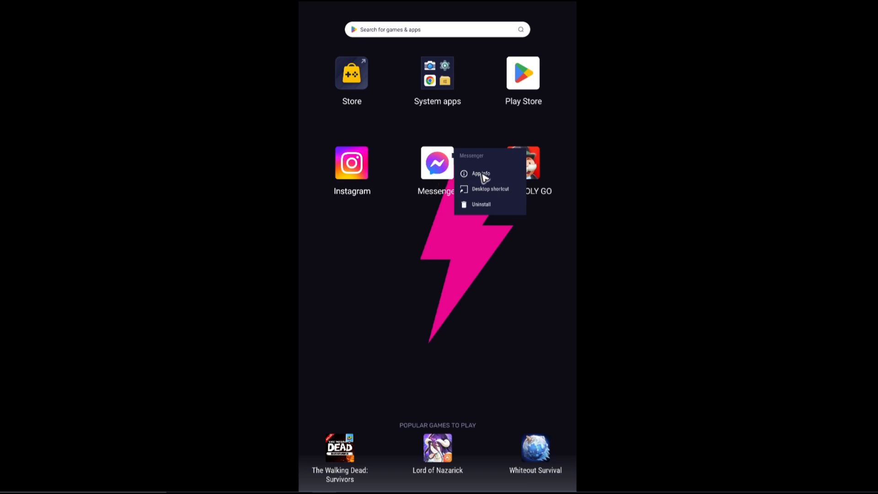
Clear Messenger's cache to 0 B and confirm deleting all its app data.
{"action": "left_click", "coordinate": [478, 173]}
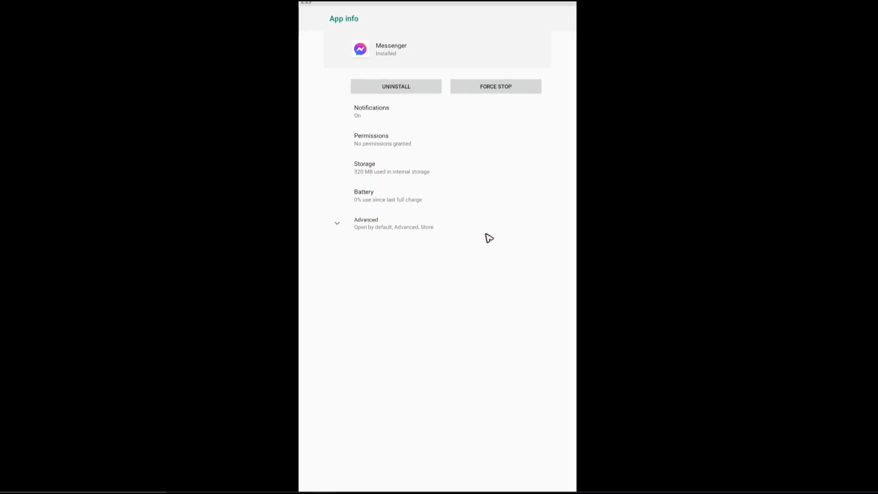
{"action": "mouse_move", "coordinate": [384, 120]}
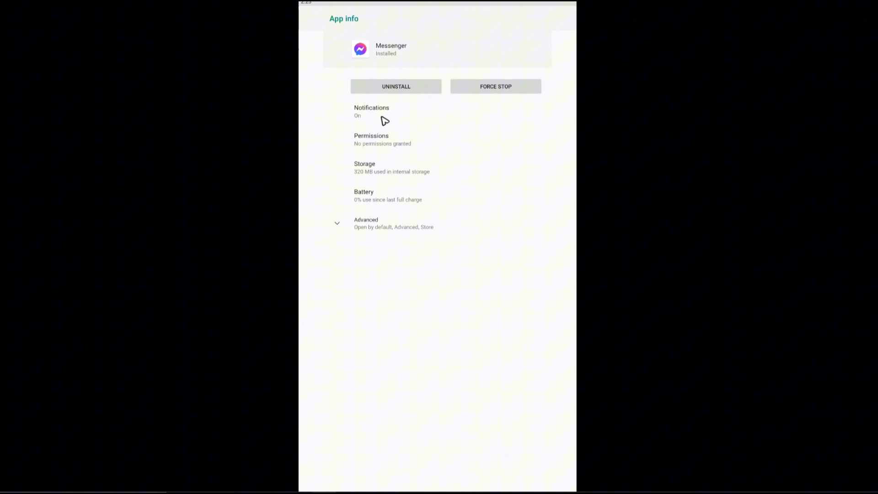
{"action": "left_click", "coordinate": [364, 167]}
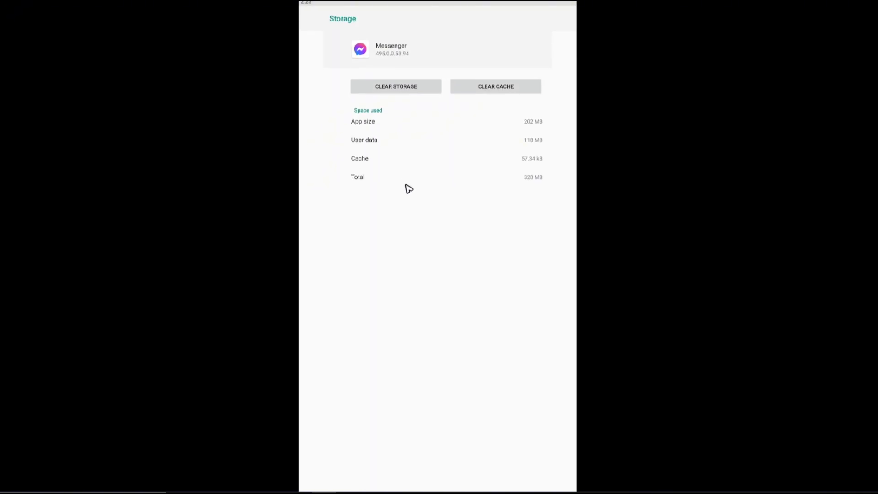
{"action": "left_click", "coordinate": [494, 86]}
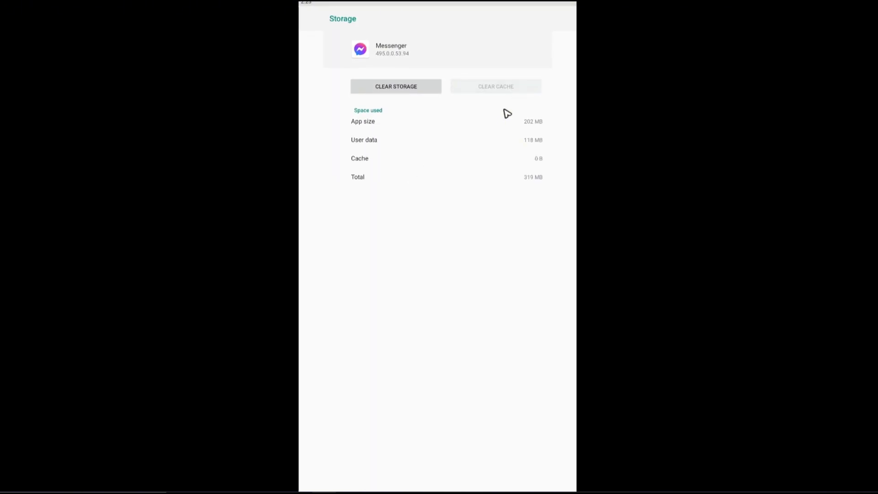
{"action": "left_click", "coordinate": [395, 86]}
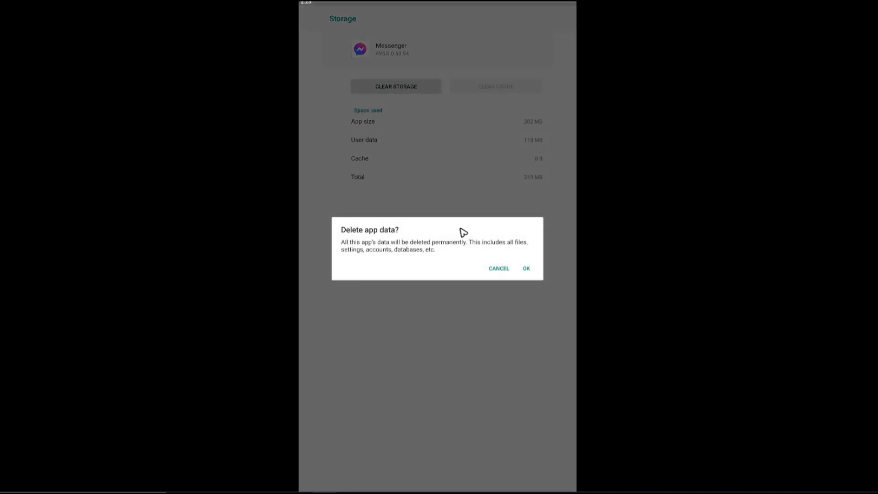
{"action": "left_click", "coordinate": [526, 269]}
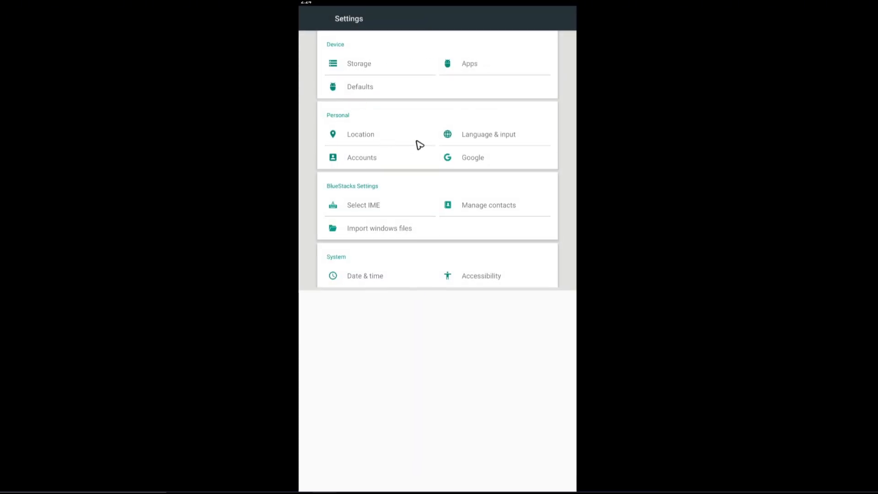
Verify Messenger's storage now shows 0 B cache and 16.38 kB user data.
{"action": "left_click", "coordinate": [469, 63]}
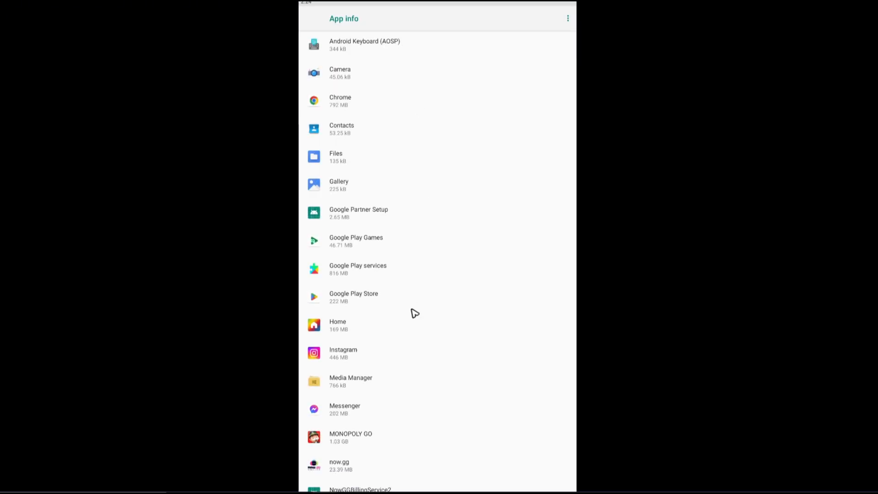
{"action": "left_click", "coordinate": [344, 409]}
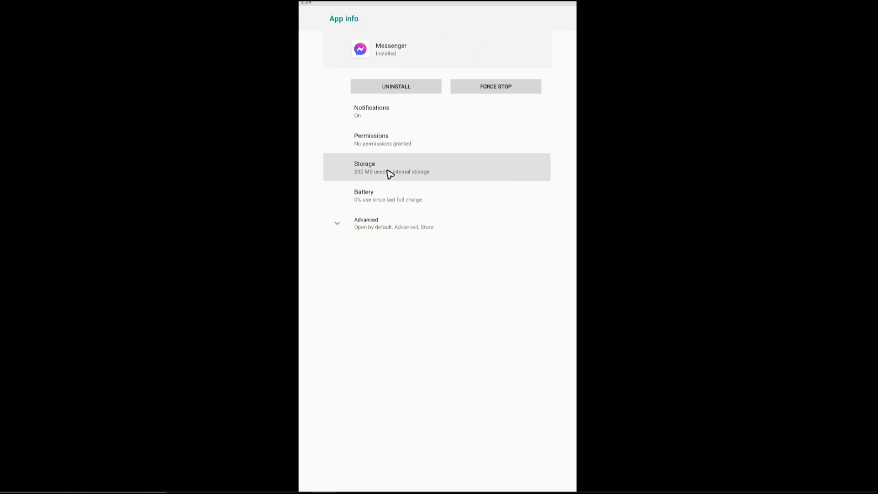
{"action": "left_click", "coordinate": [391, 167]}
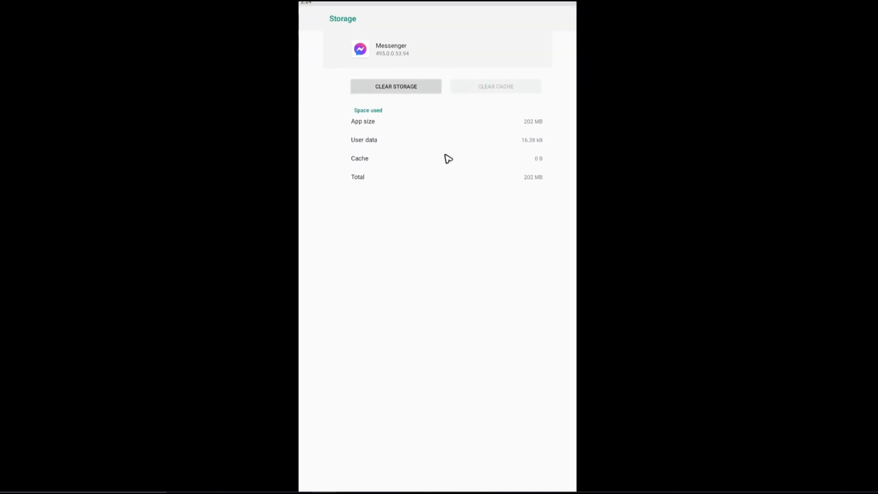
{"action": "mouse_move", "coordinate": [452, 206]}
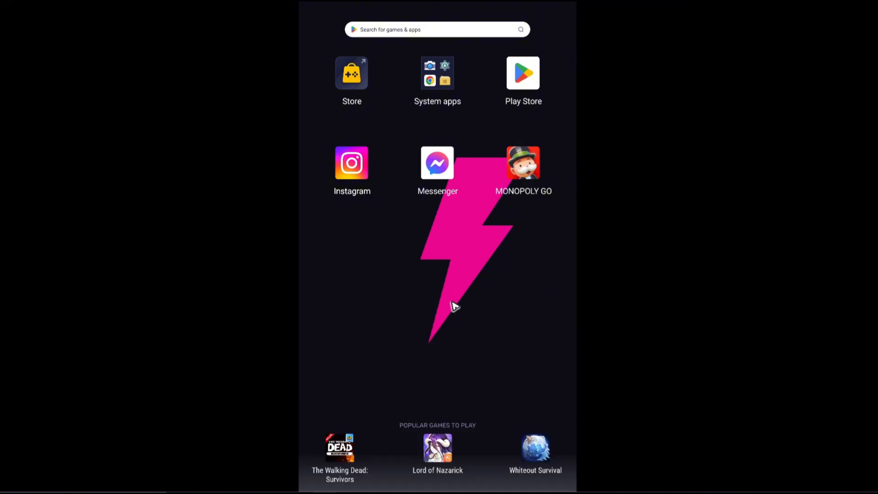
{"action": "mouse_move", "coordinate": [438, 163]}
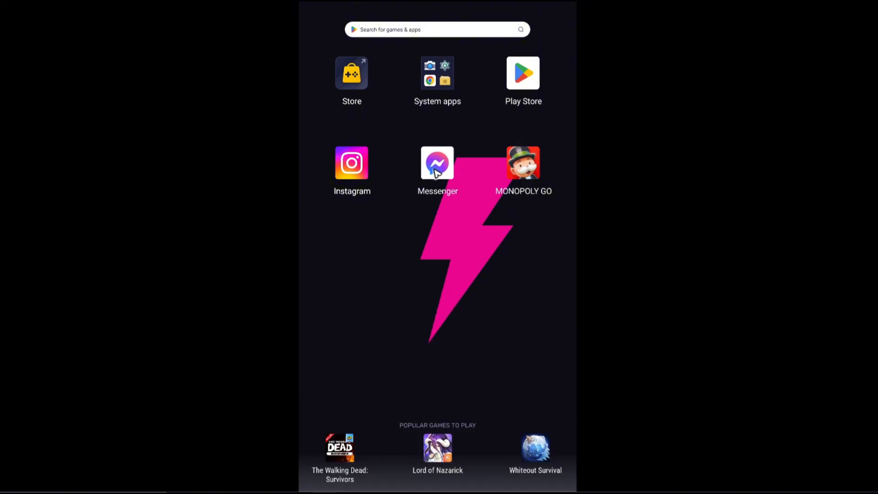
Launch Messenger from the BlueStacks home screen to reach its login page.
{"action": "left_click", "coordinate": [437, 163]}
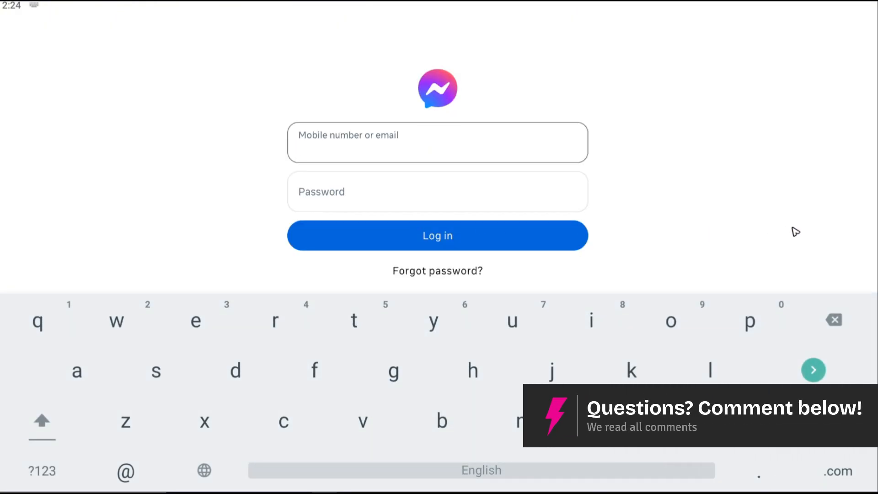
Sign in to Messenger, choose Restore now for chat history, and begin PIN entry.
{"action": "left_click", "coordinate": [437, 235]}
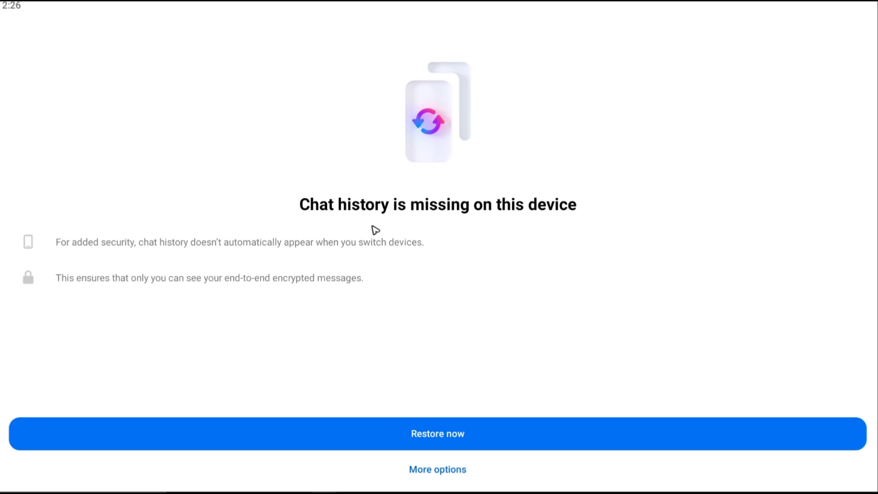
{"action": "mouse_move", "coordinate": [420, 232]}
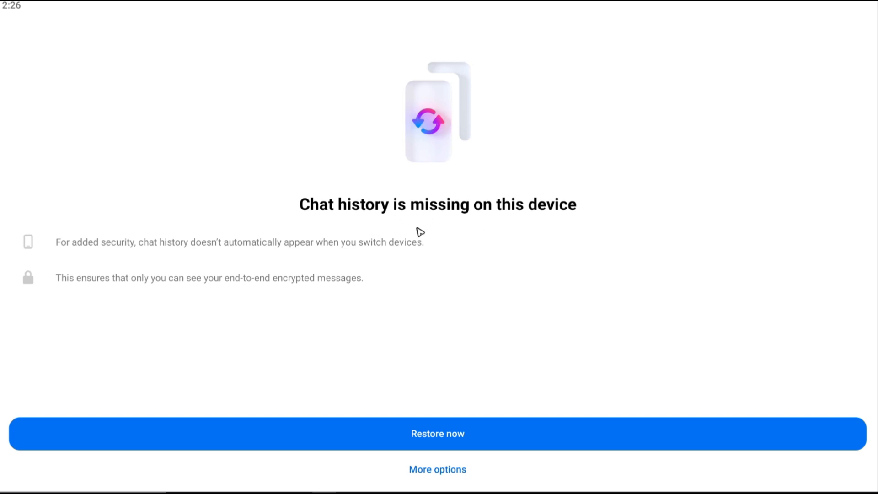
{"action": "left_click", "coordinate": [437, 433]}
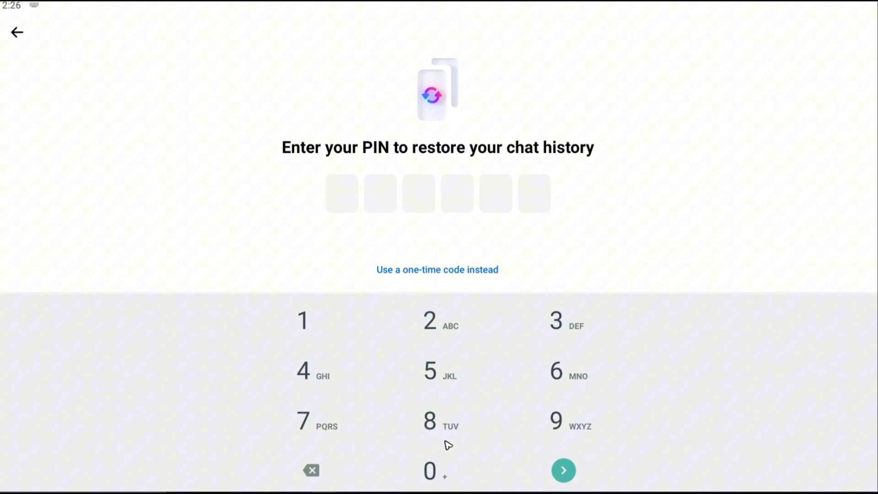
{"action": "left_click", "coordinate": [563, 470]}
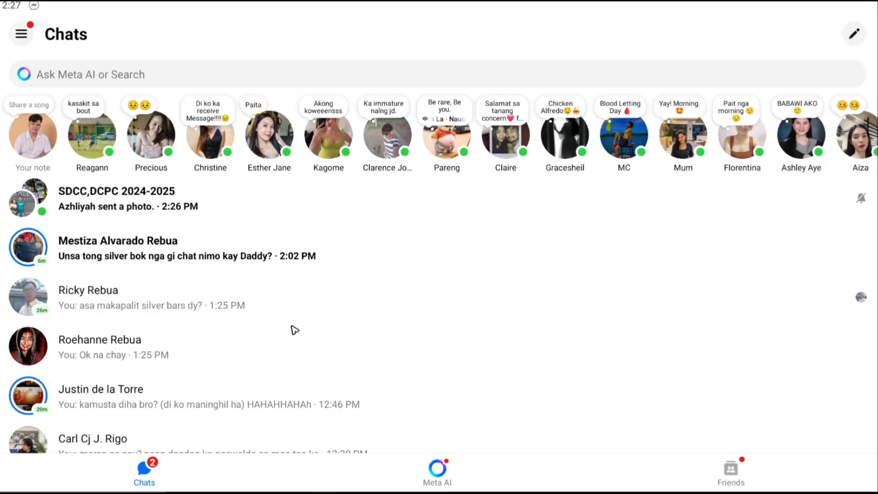
Open the Me page showing account, profile and preference options from the Chats menu.
{"action": "scroll", "scroll_direction": "left", "scroll_amount": 3}
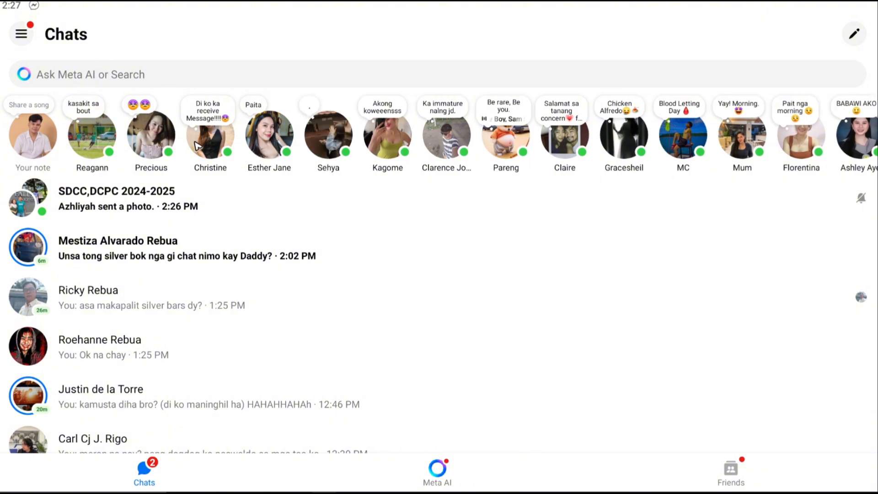
{"action": "mouse_move", "coordinate": [334, 267]}
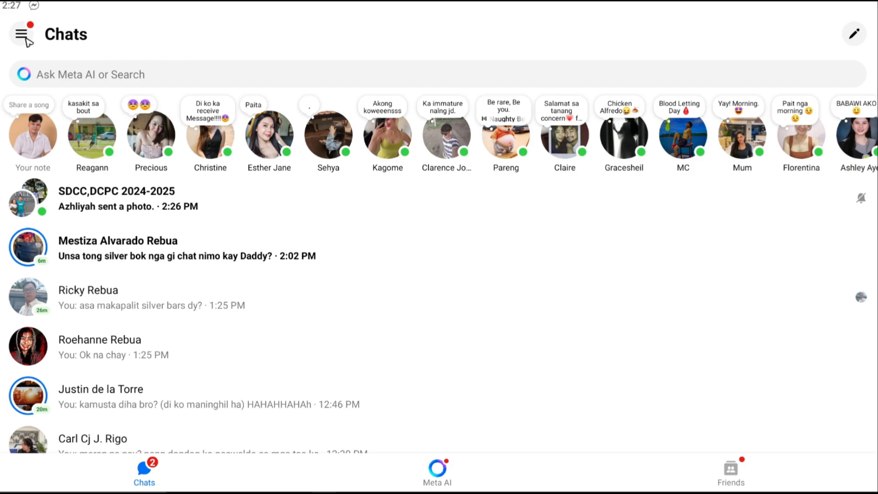
{"action": "left_click", "coordinate": [22, 34]}
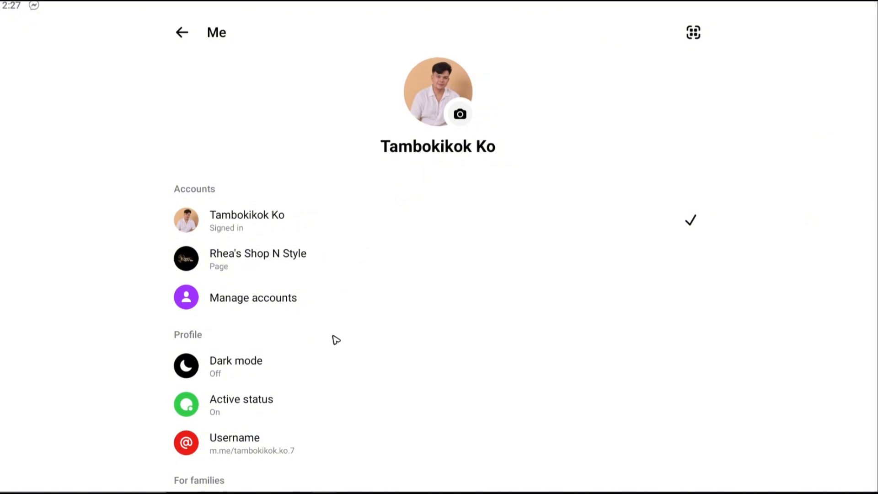
Go through Privacy & safety and End-to-end encrypted chats to Message storage.
{"action": "scroll", "scroll_direction": "down", "scroll_amount": 3}
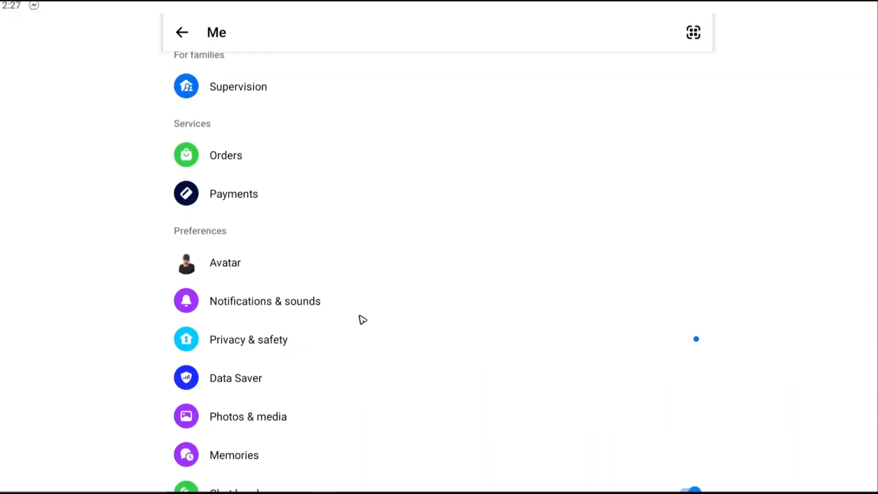
{"action": "scroll", "scroll_direction": "down", "scroll_amount": 3}
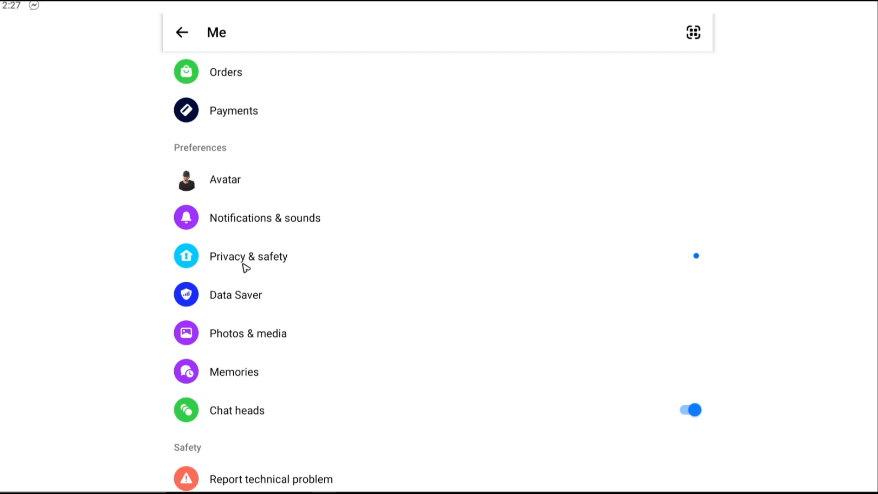
{"action": "mouse_move", "coordinate": [217, 172]}
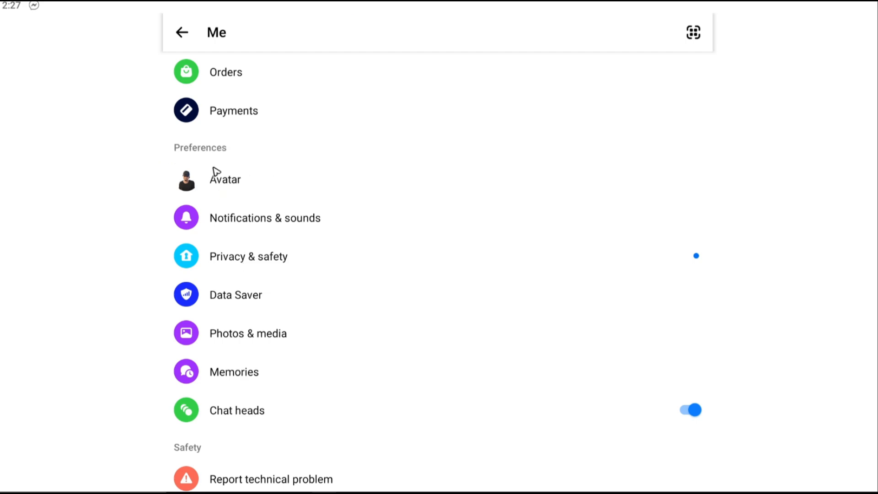
{"action": "left_click", "coordinate": [248, 256]}
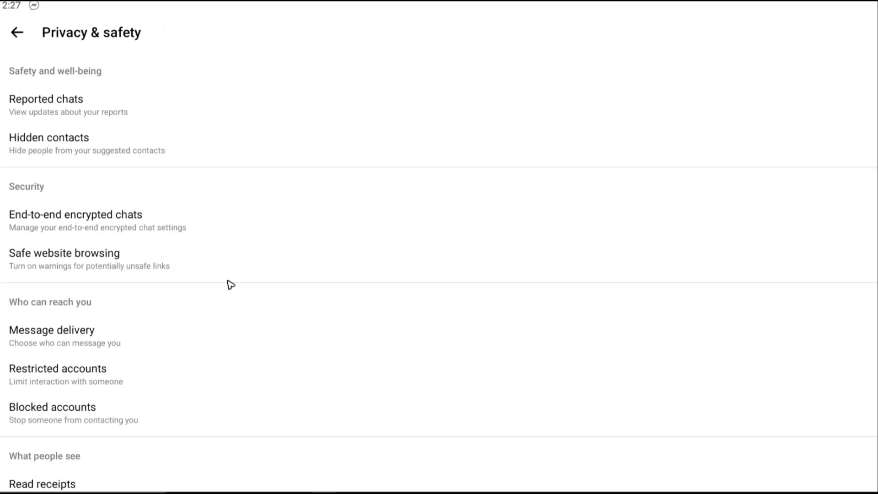
{"action": "mouse_move", "coordinate": [63, 223]}
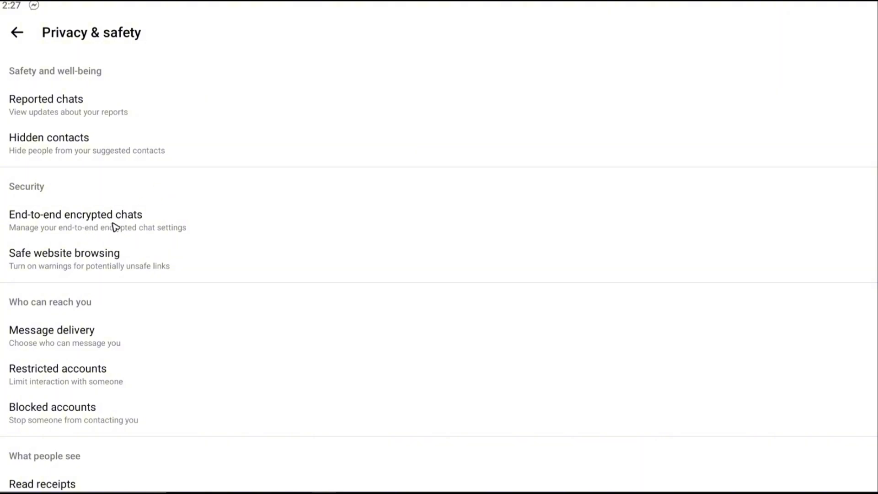
{"action": "left_click", "coordinate": [75, 215]}
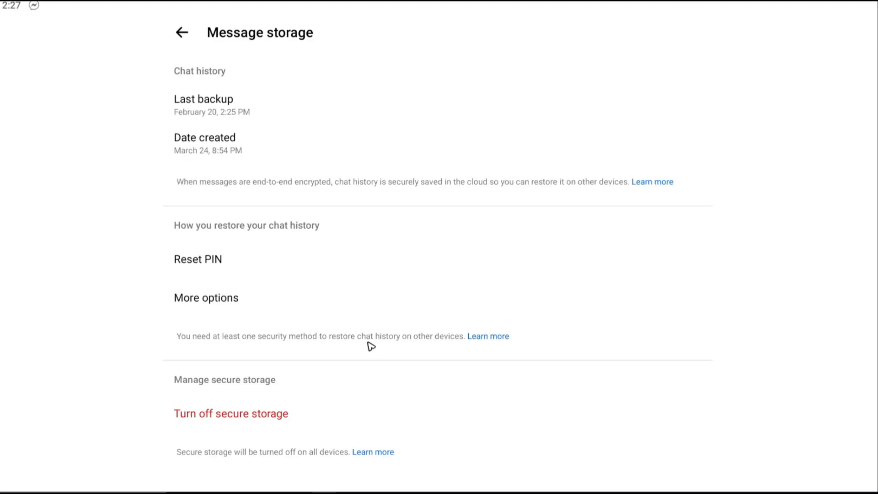
{"action": "mouse_move", "coordinate": [212, 310]}
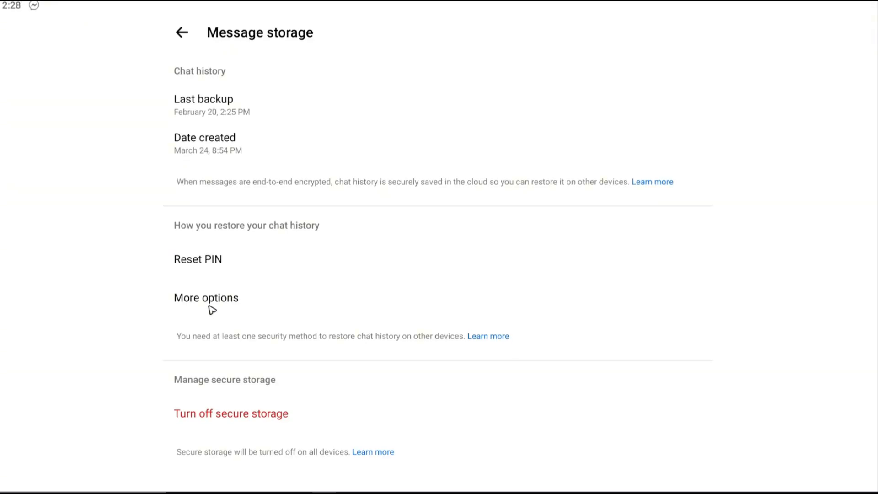
Open More options under chat history restore, showing Auto-sync on.
{"action": "left_click", "coordinate": [205, 298]}
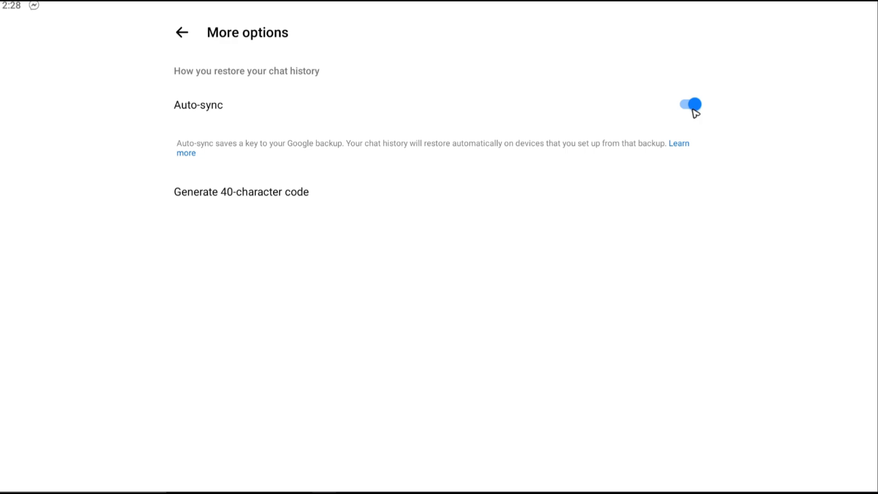
{"action": "left_click", "coordinate": [689, 105]}
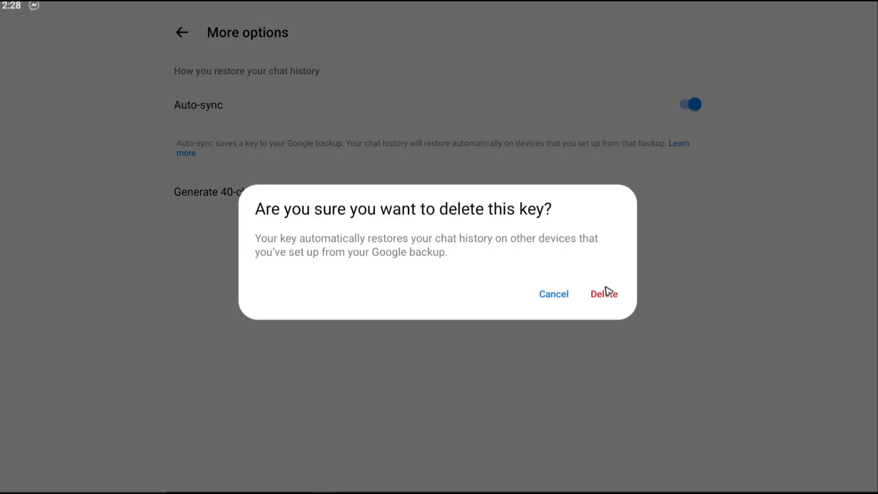
{"action": "mouse_move", "coordinate": [519, 259]}
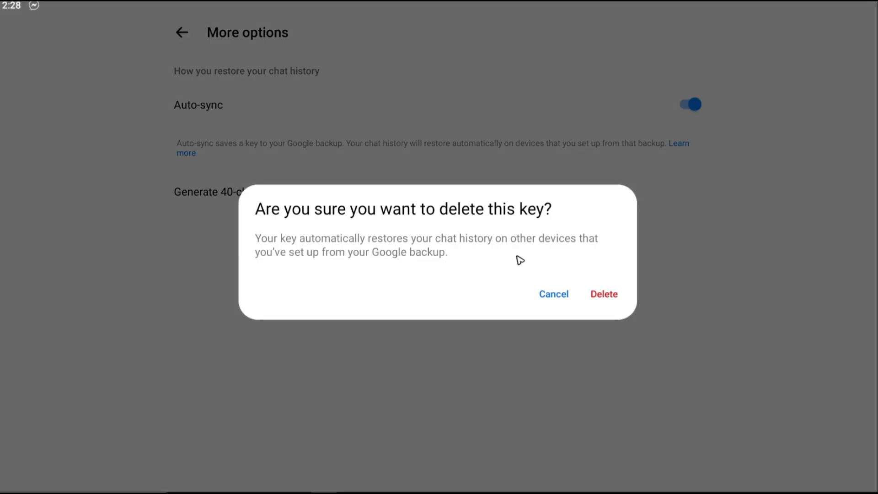
{"action": "mouse_move", "coordinate": [500, 290]}
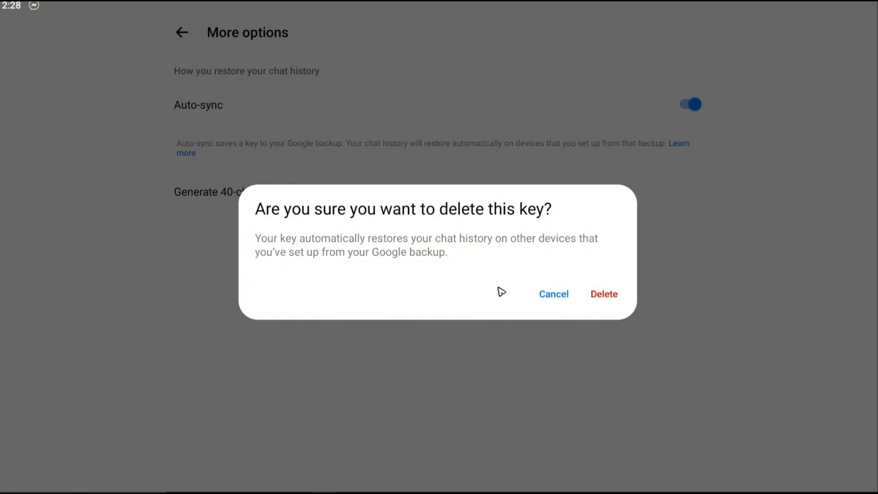
{"action": "mouse_move", "coordinate": [551, 305]}
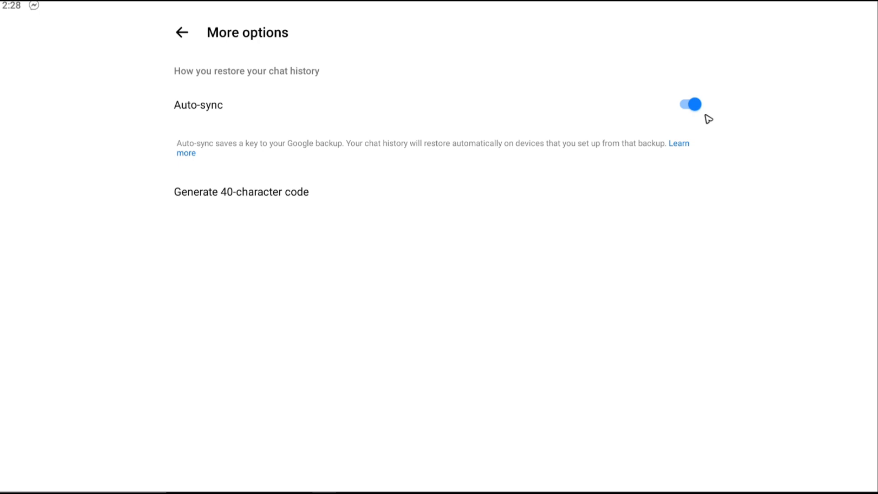
{"action": "mouse_move", "coordinate": [685, 146]}
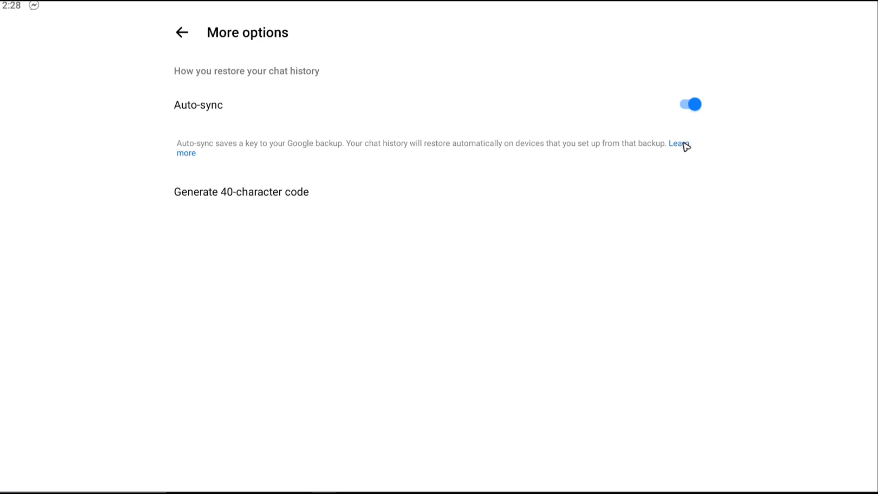
{"action": "mouse_move", "coordinate": [621, 154]}
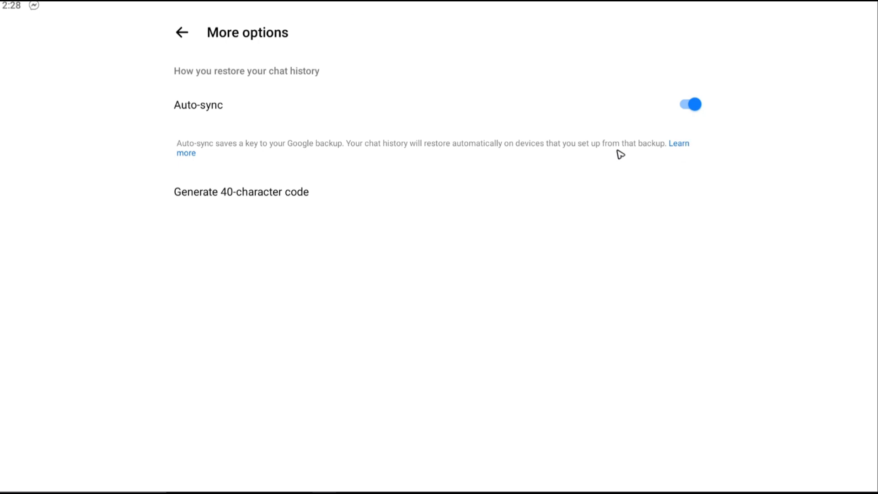